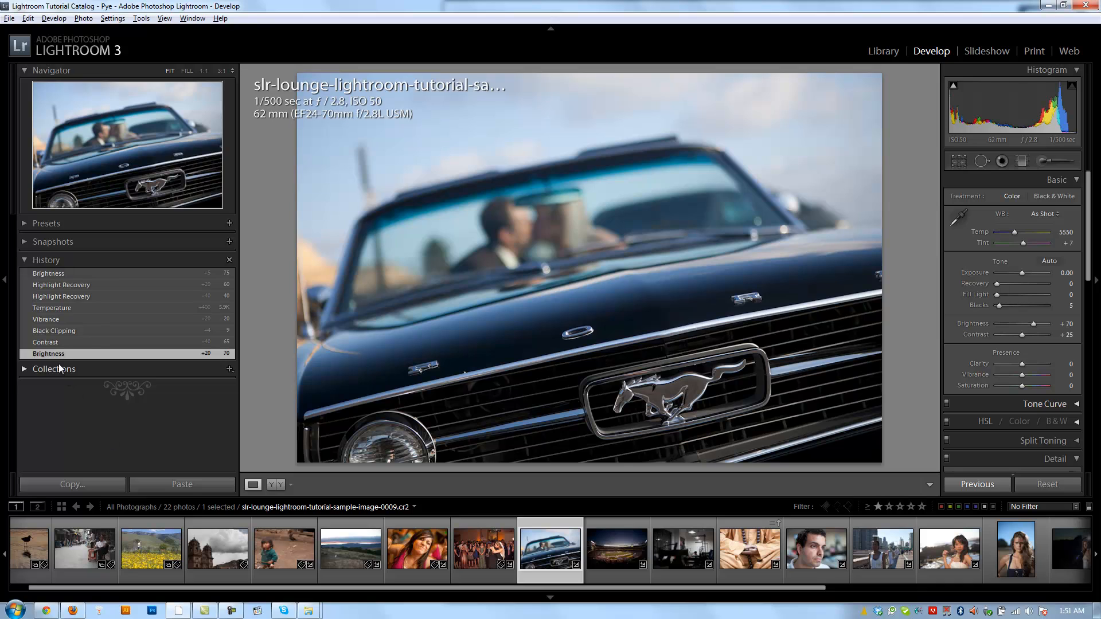
Step: Collapse the Mustang photo's History panel, then return to the Settings menu
left_click(24, 369)
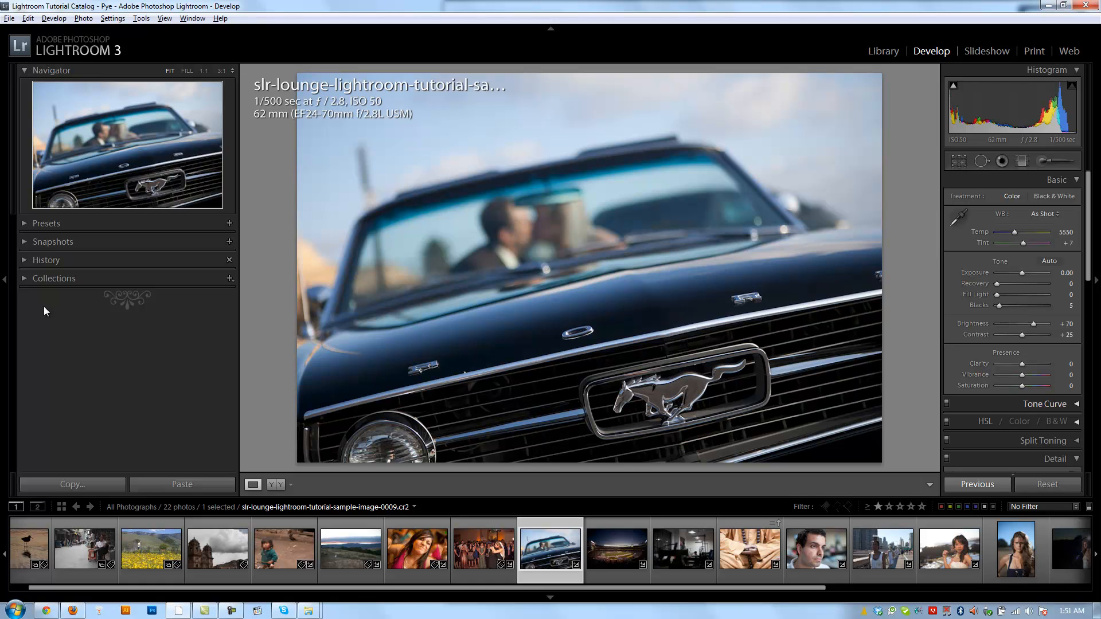
mouse_move(44, 291)
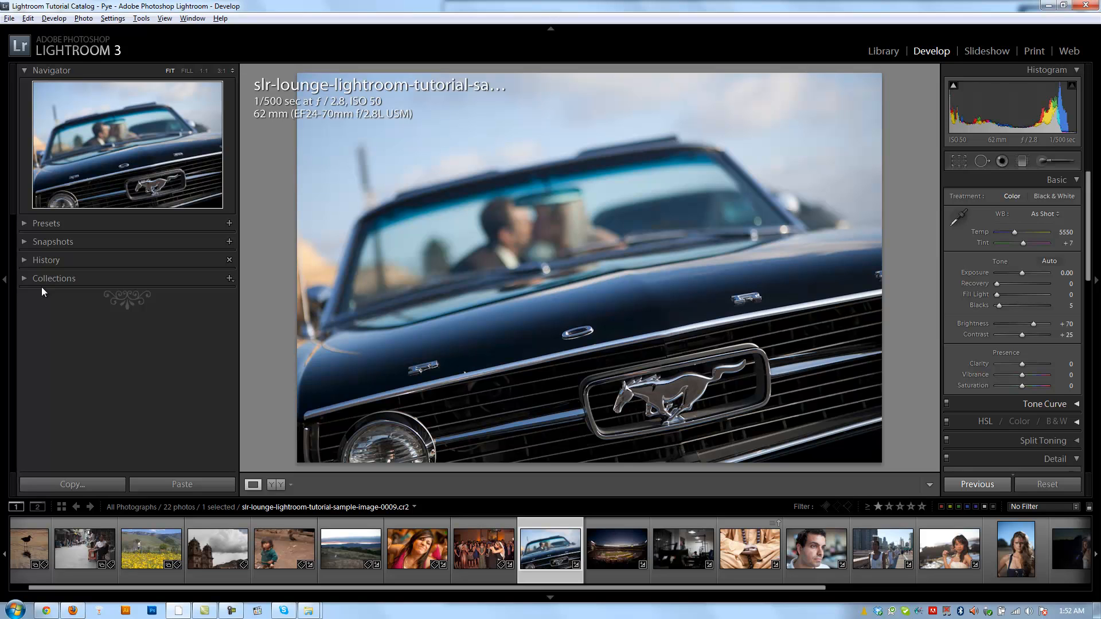
mouse_move(28, 293)
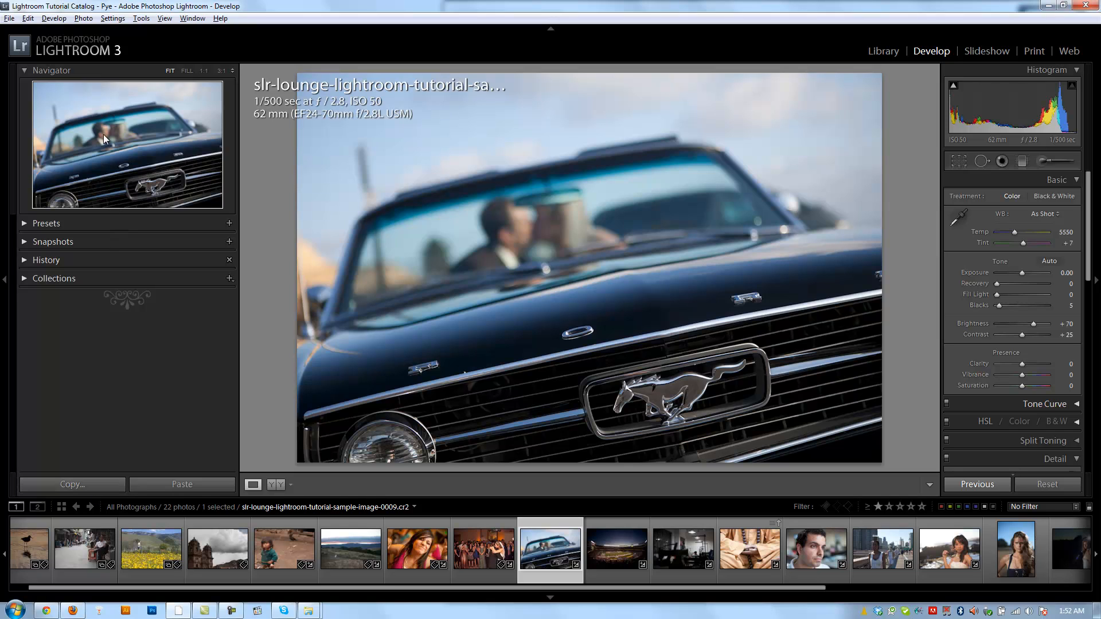
left_click(112, 18)
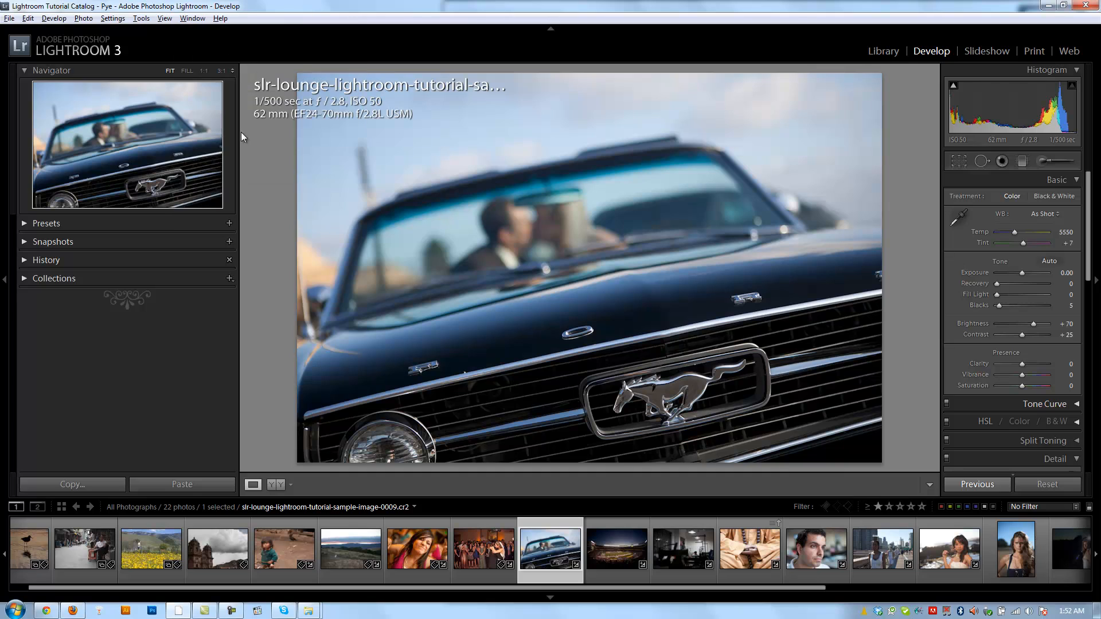
mouse_move(130, 35)
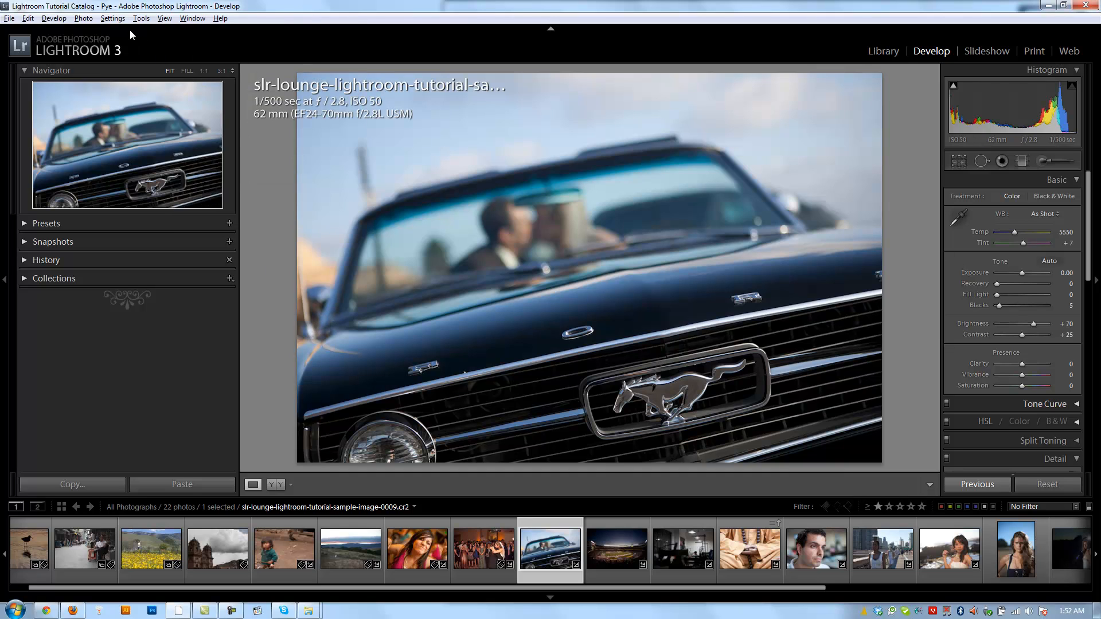
Step: Bring up Copy Settings for the Mustang photo from the Settings menu
left_click(113, 18)
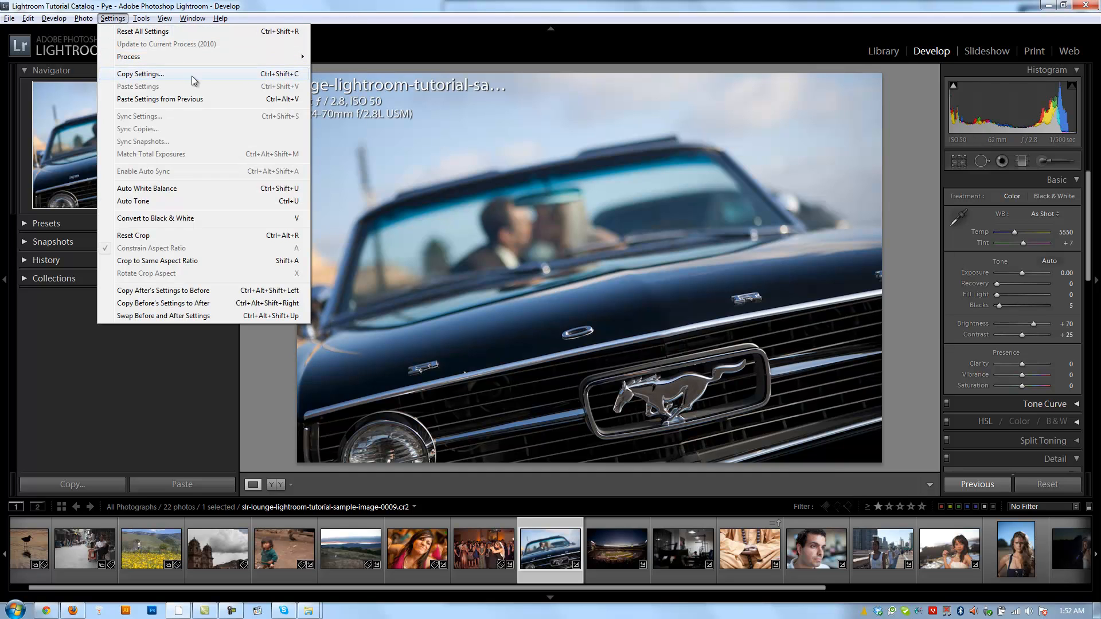
mouse_move(273, 80)
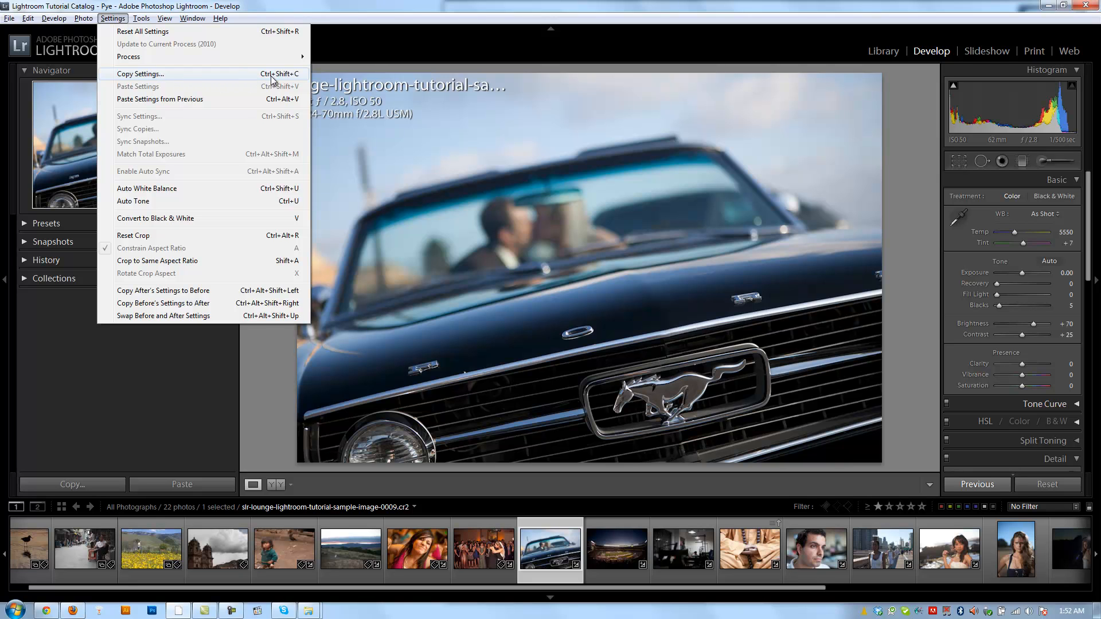
left_click(140, 74)
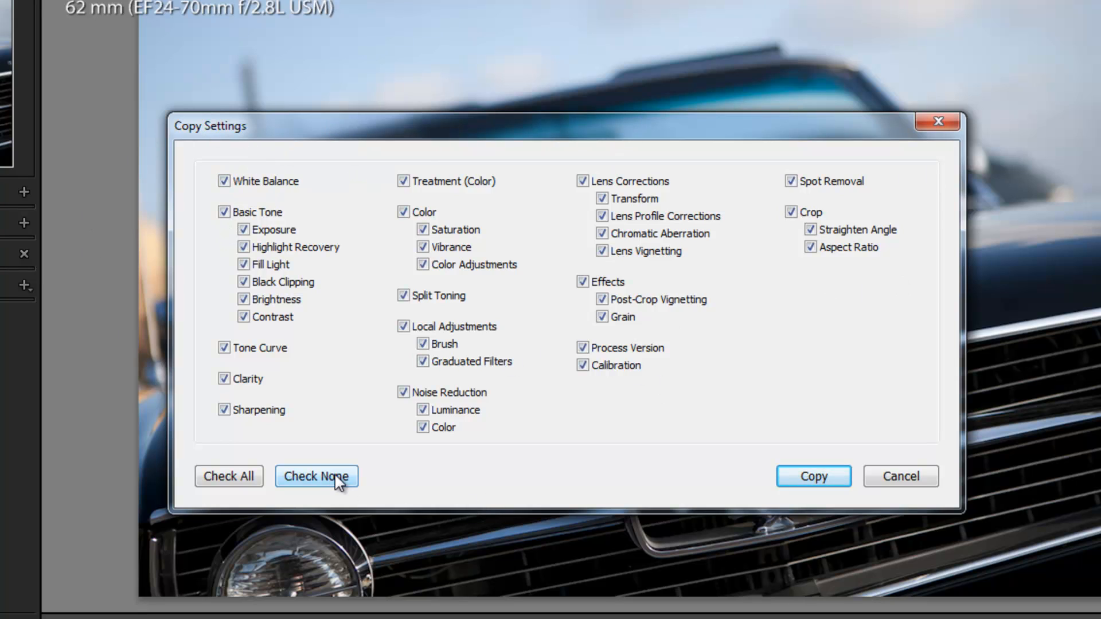
mouse_move(481, 113)
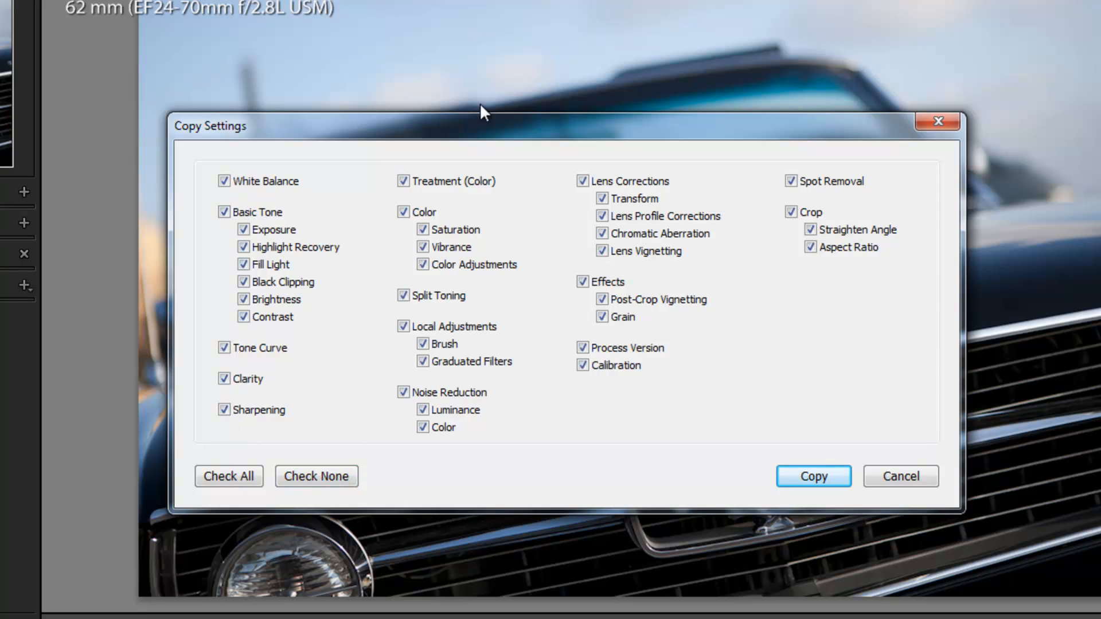
Step: Uncheck everything except Basic Tone and White Balance, then copy them
left_click(316, 476)
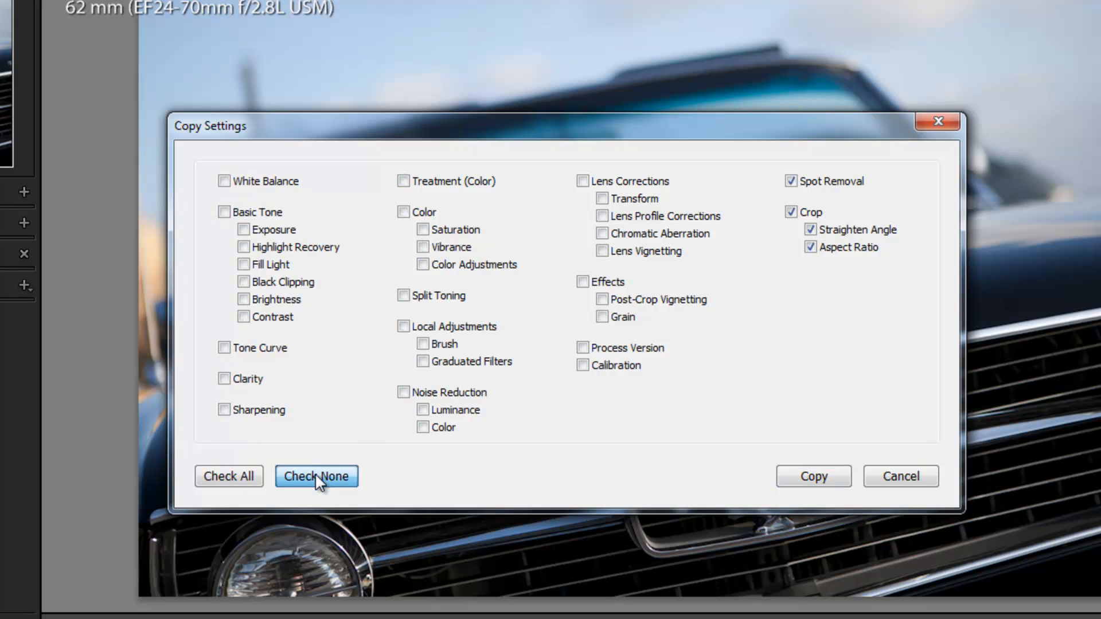
left_click(316, 475)
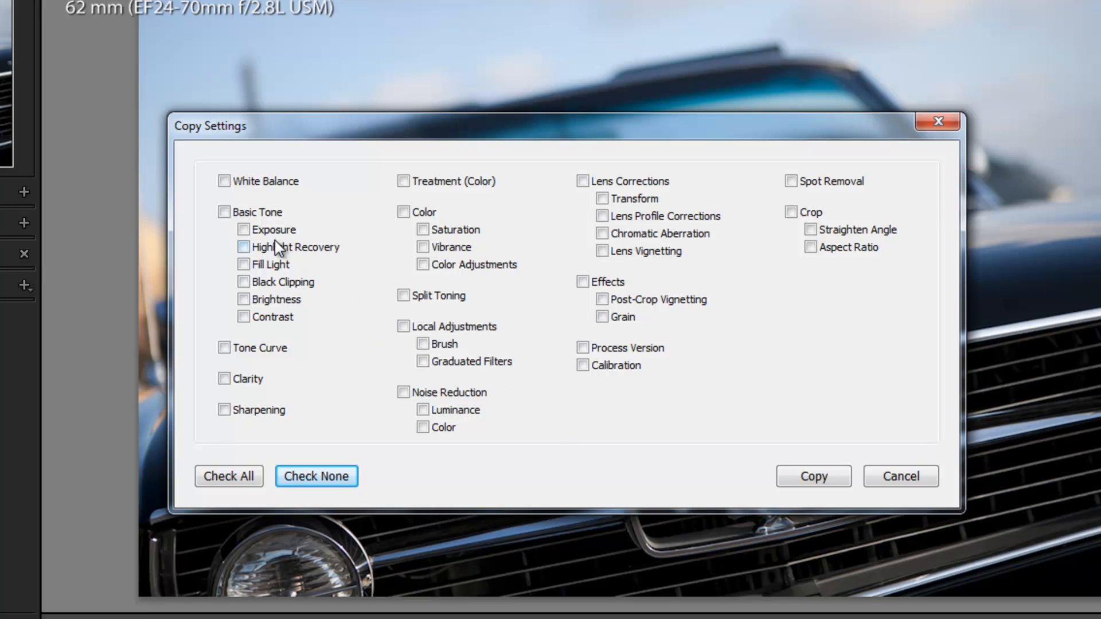
left_click(223, 211)
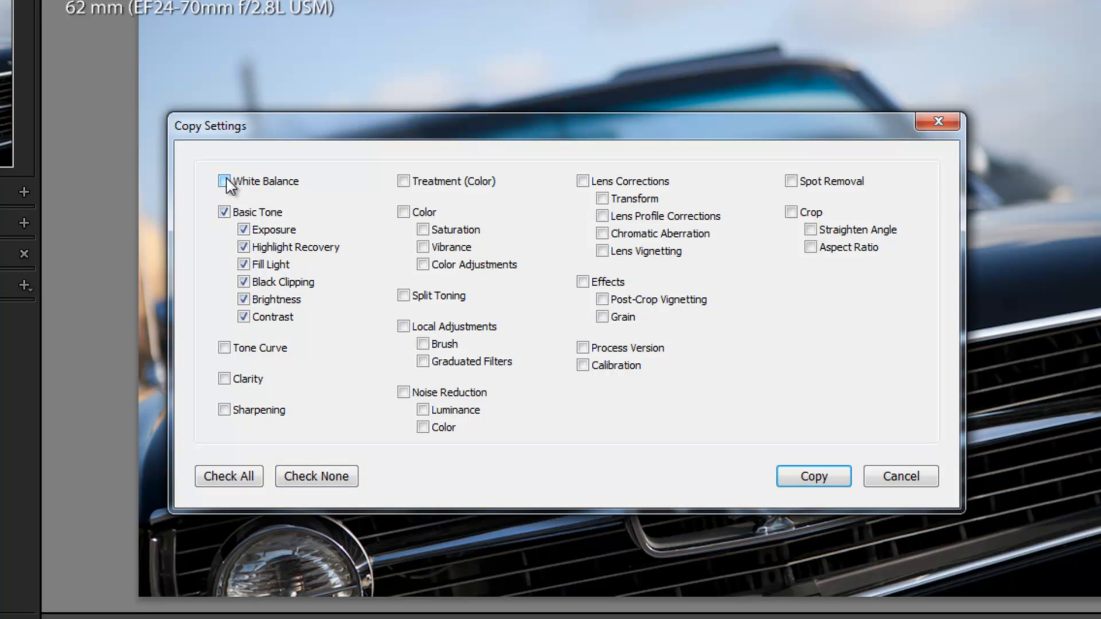
left_click(225, 181)
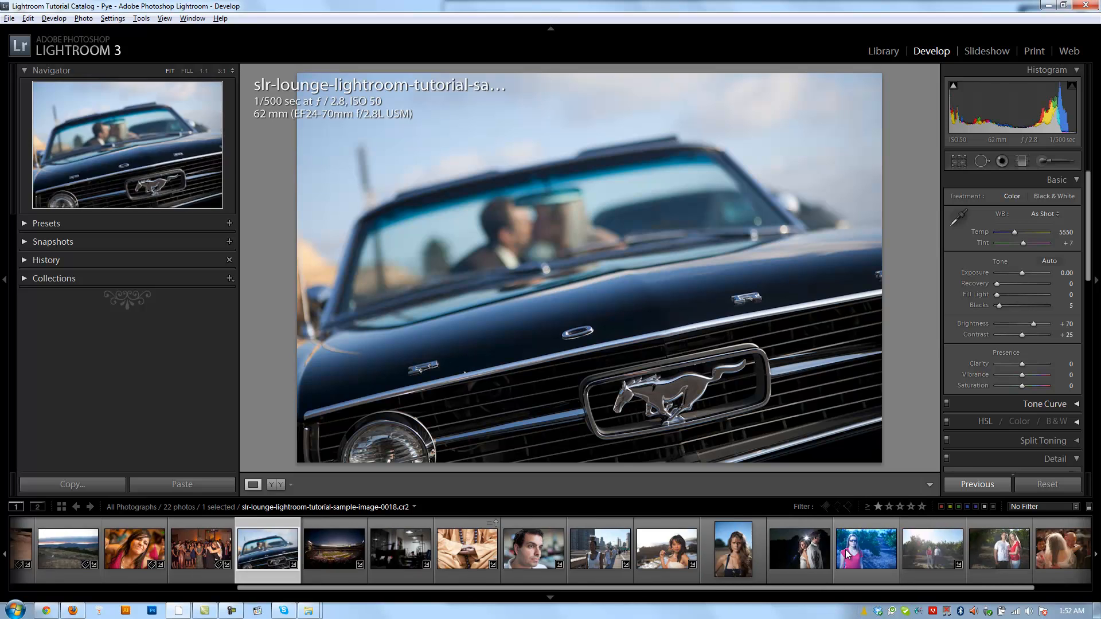
Step: Paste the copied settings onto the sunglasses portrait, raising its Brightness to +70
left_click(864, 550)
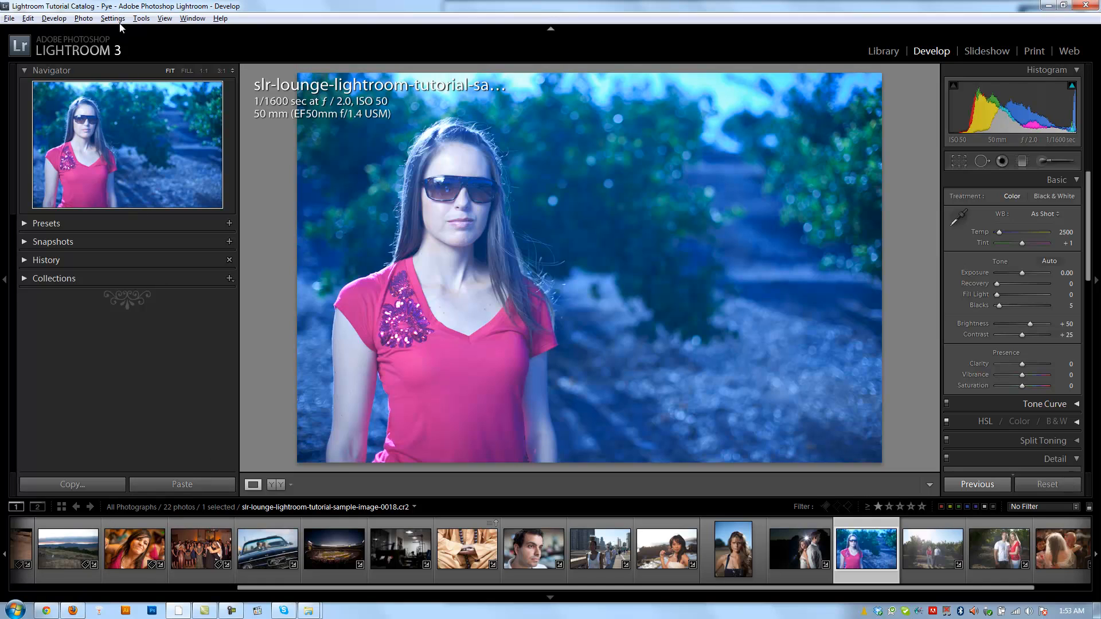
left_click(112, 17)
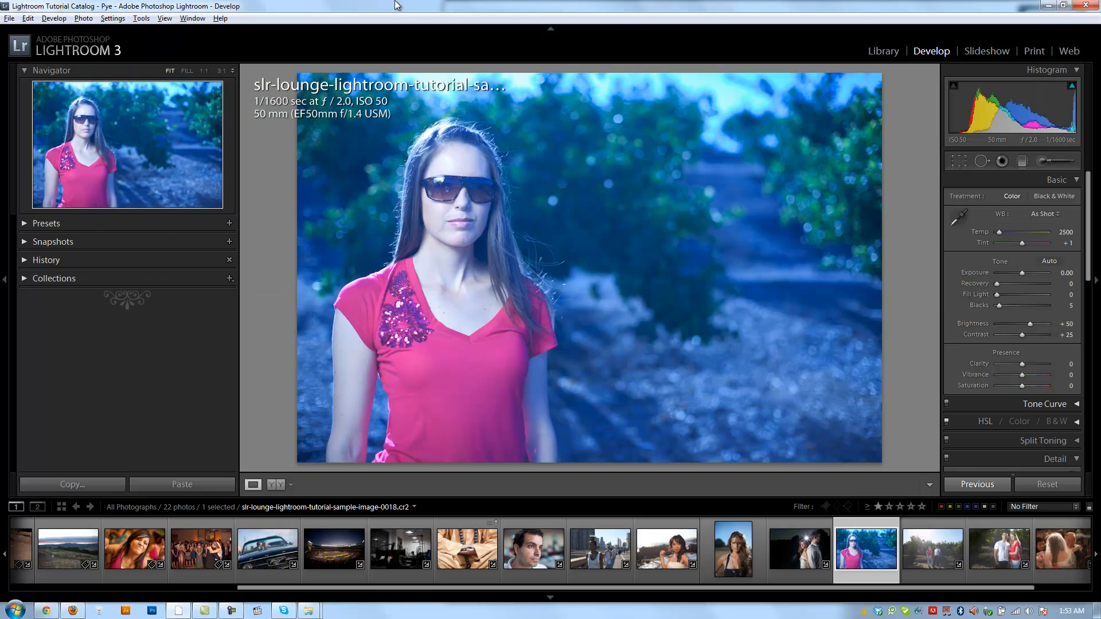
left_click(181, 484)
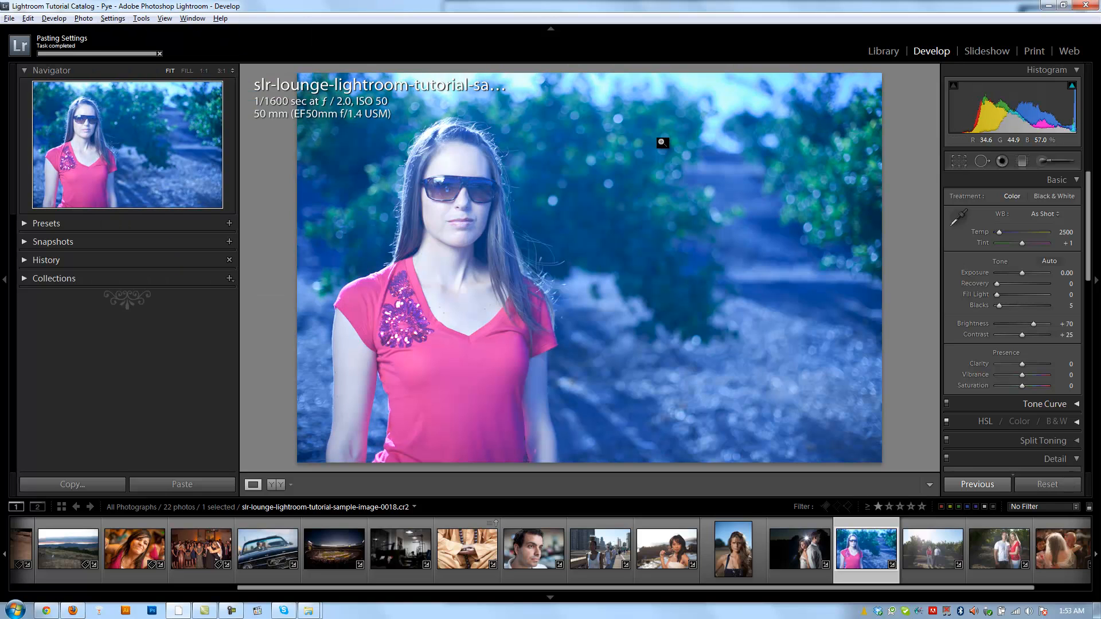